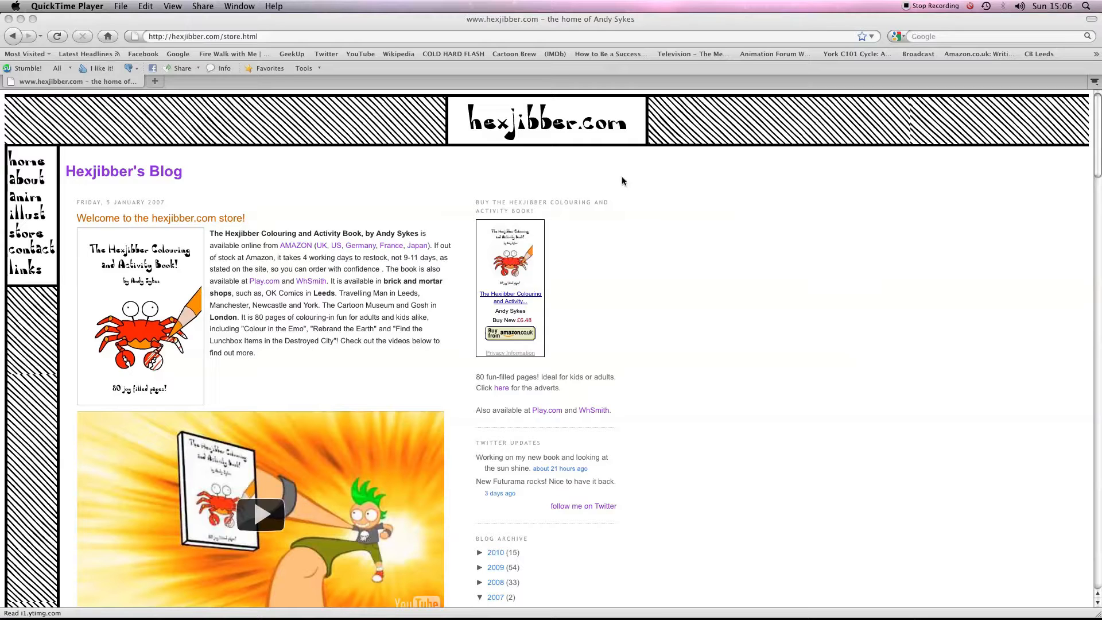
mouse_move(656, 260)
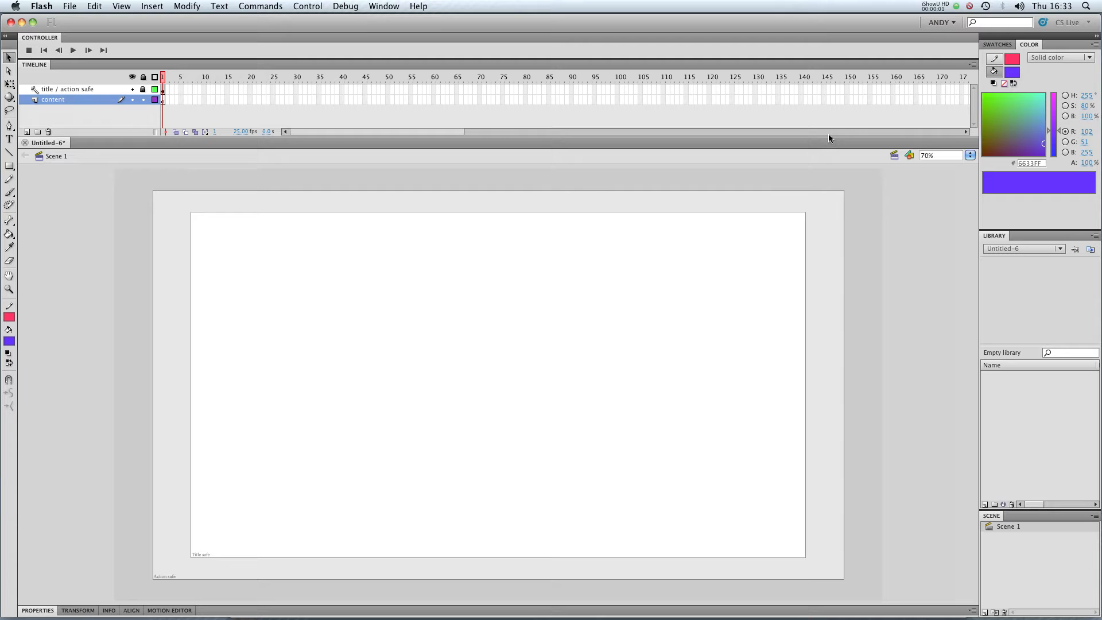
mouse_move(826, 124)
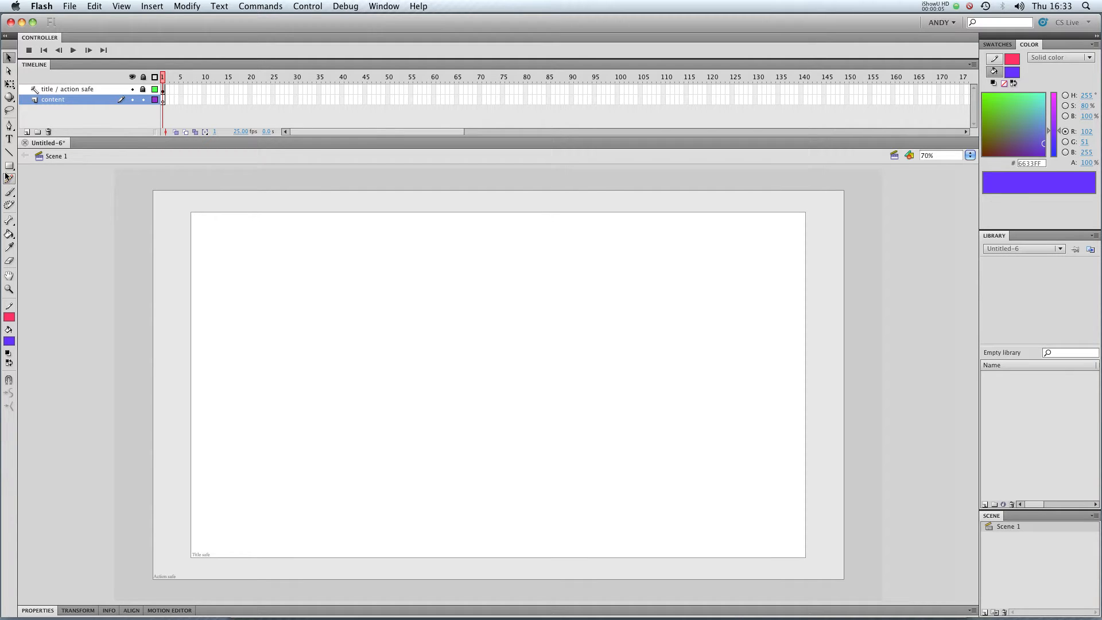
mouse_move(9, 179)
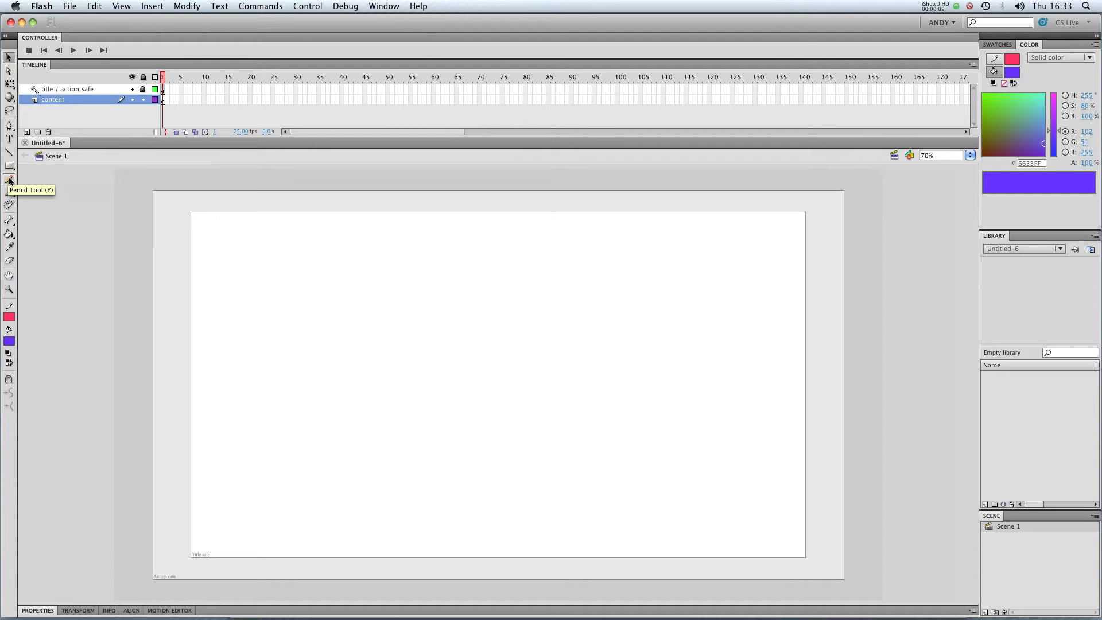
Step: Draw a long horizontal pink line across the stage with the Pencil
drag(253, 344, 743, 344)
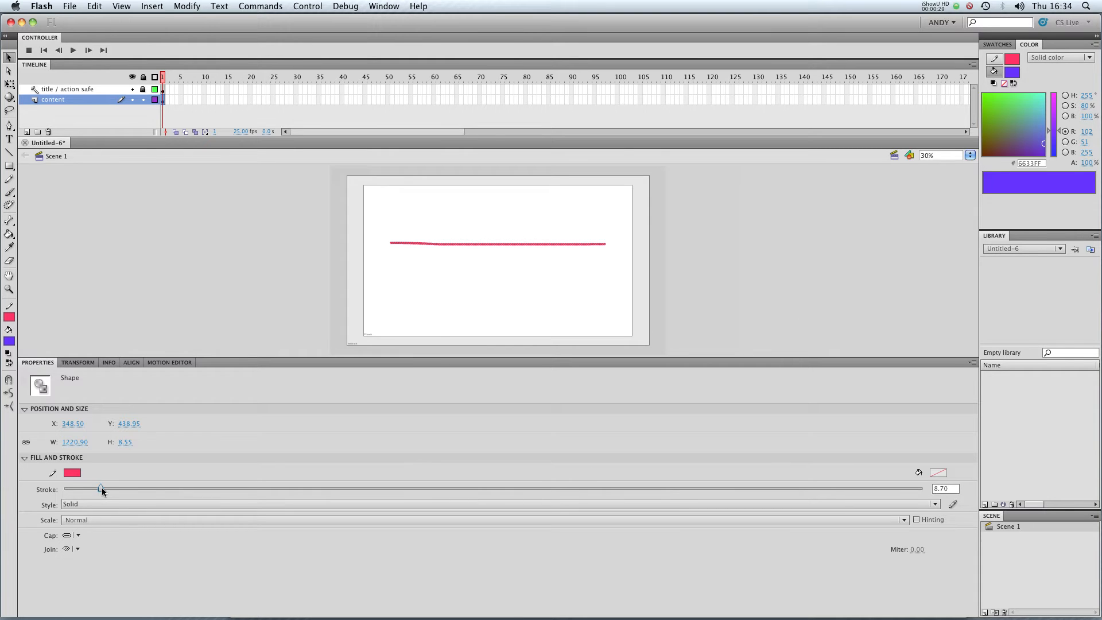
Step: Thin the line's stroke from 8.70, dipping to 0.1 then settling near 3.2
drag(100, 489, 669, 488)
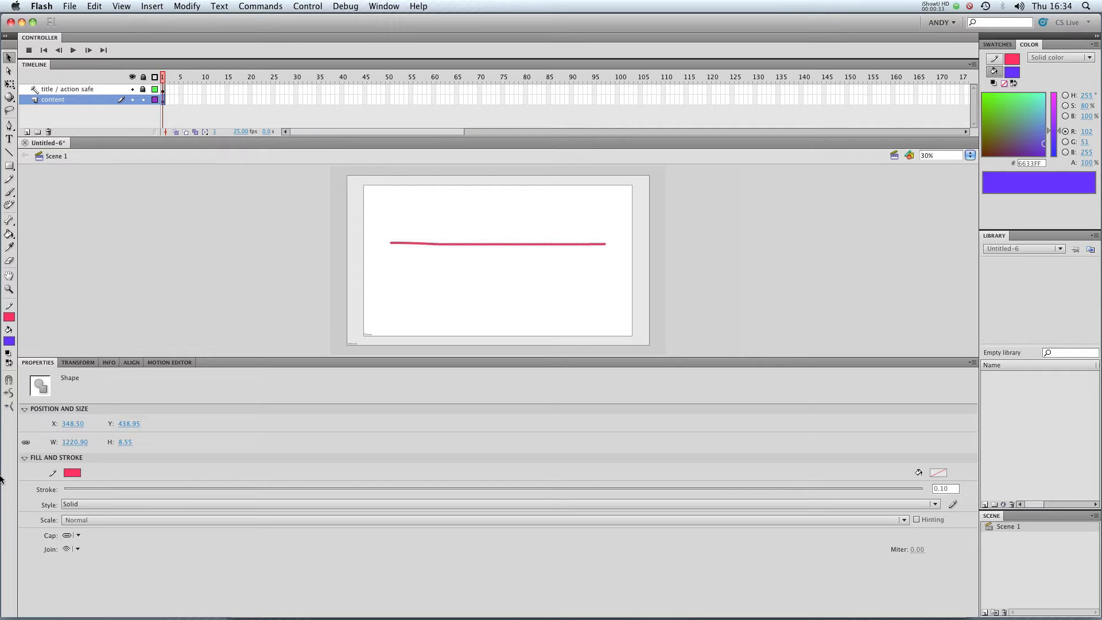
drag(67, 489, 78, 489)
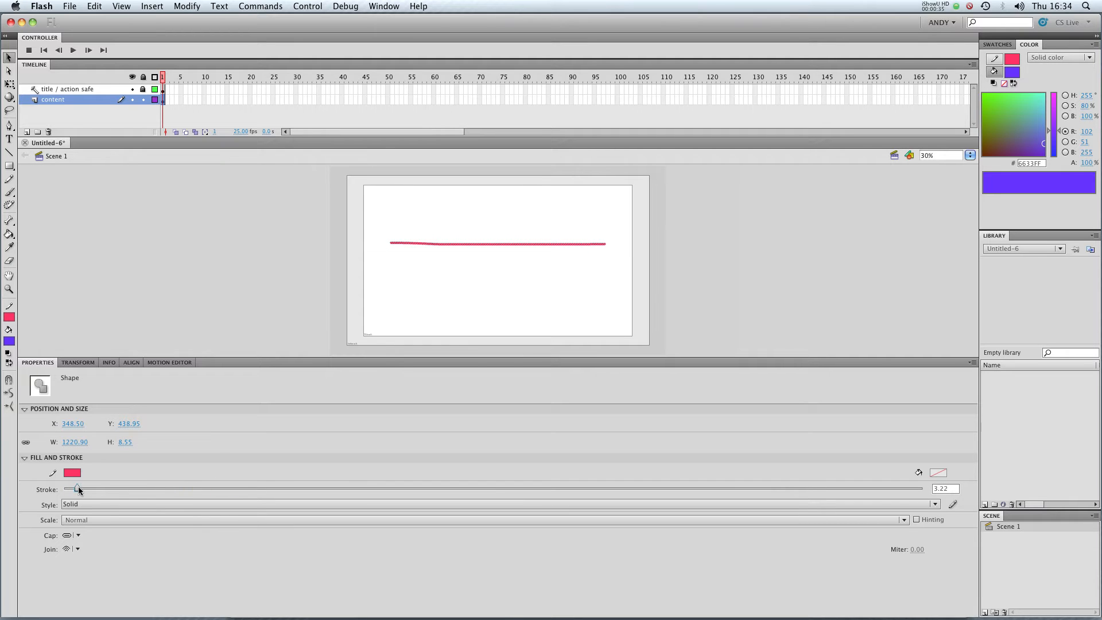
drag(76, 488, 84, 489)
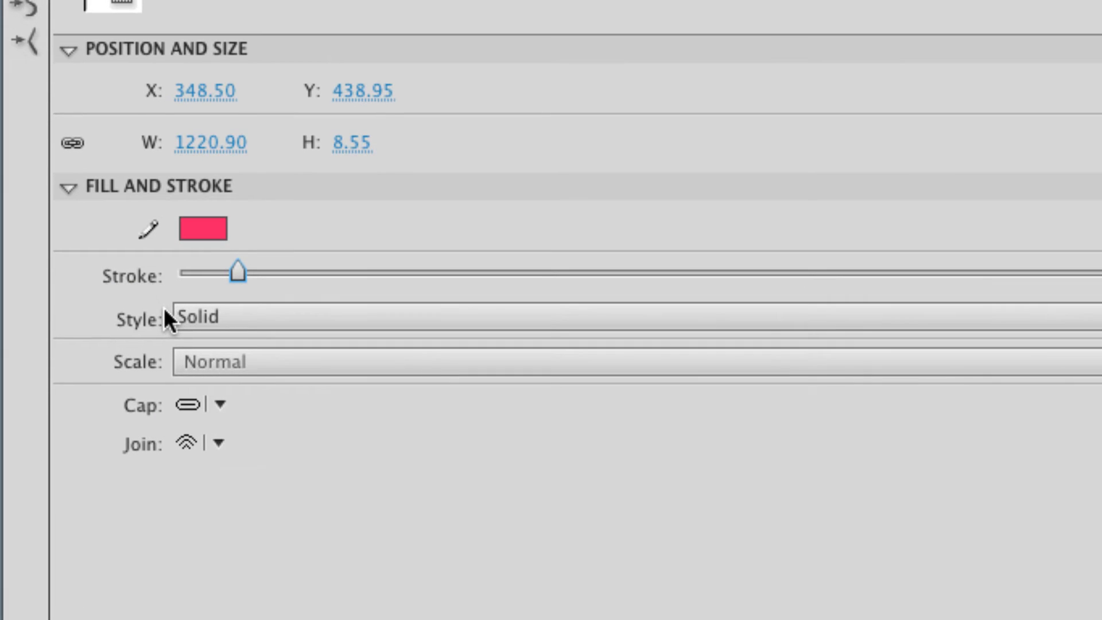
Step: Give the line a Dotted stroke style, then zoom in and select it
click(70, 504)
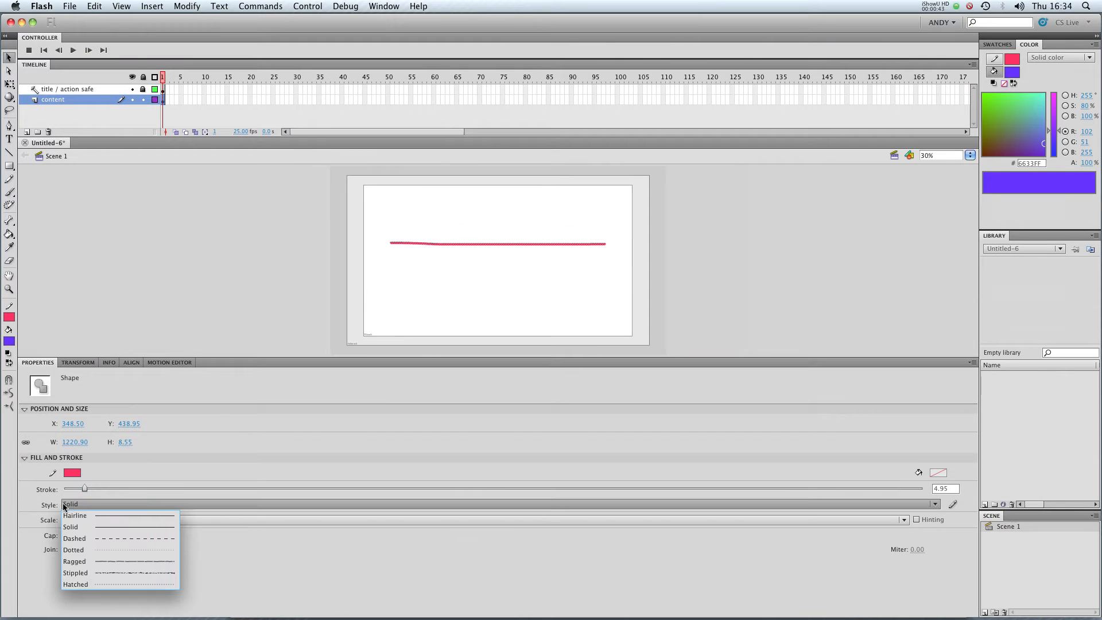
click(74, 549)
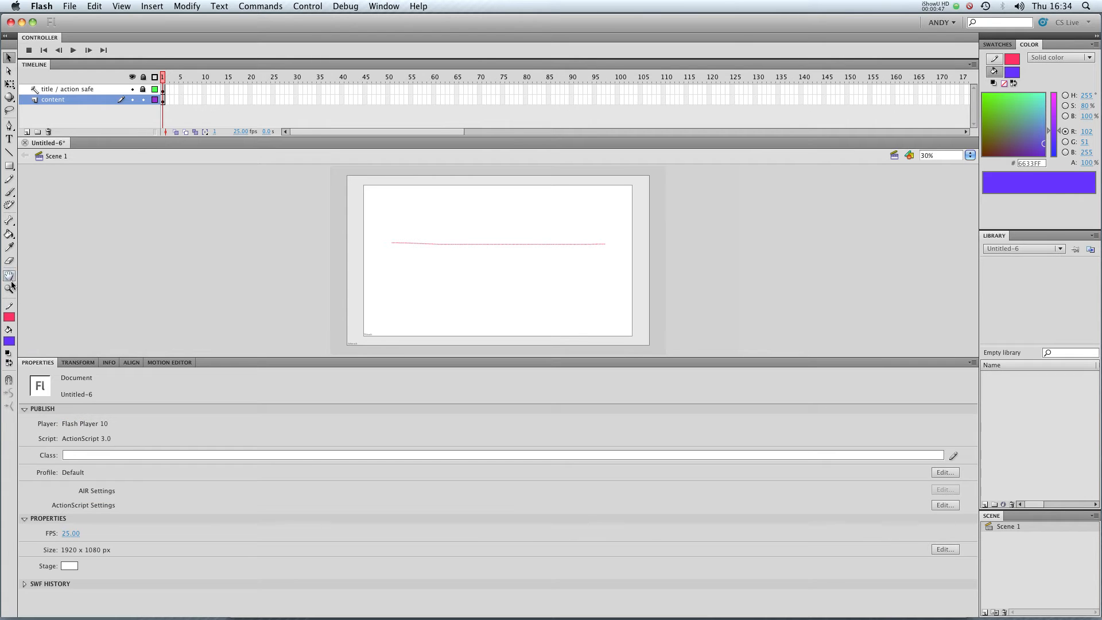
drag(390, 244, 625, 266)
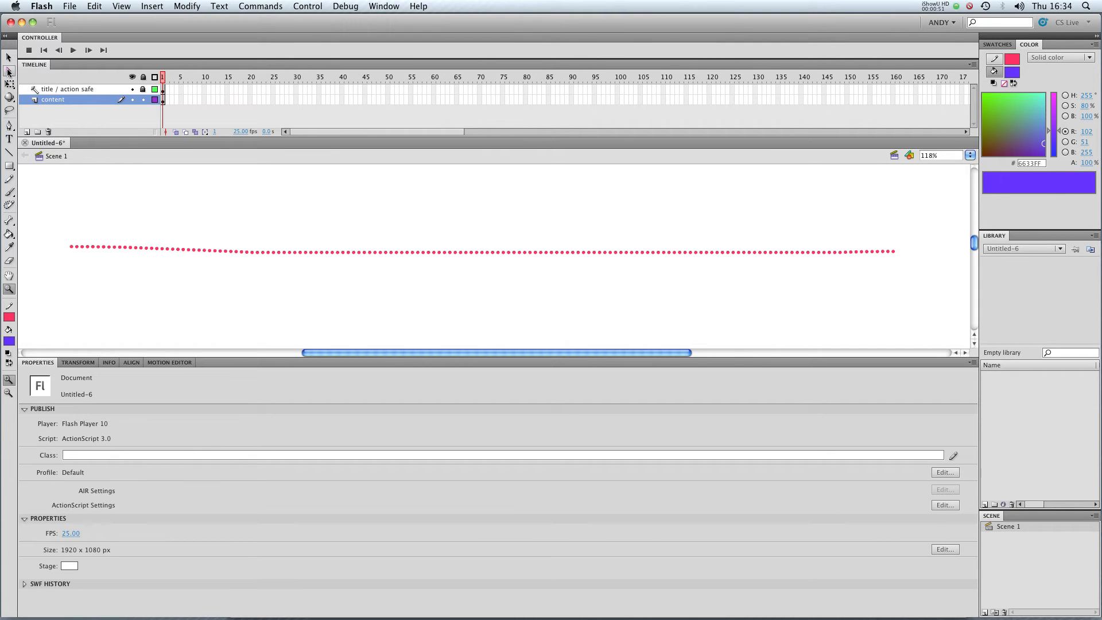
click(265, 250)
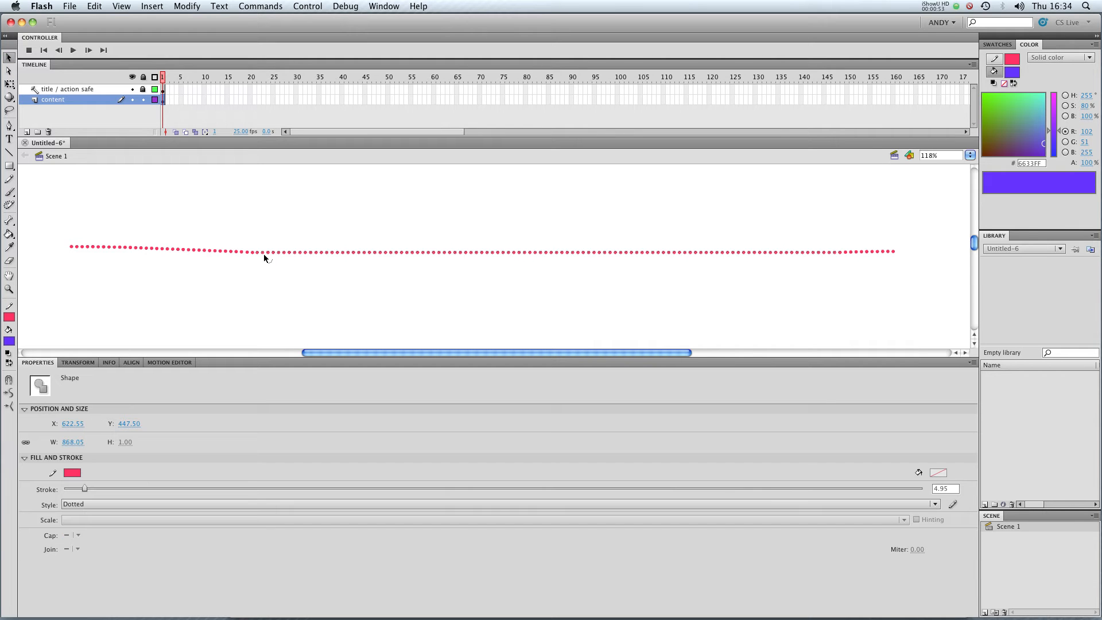
mouse_move(110, 248)
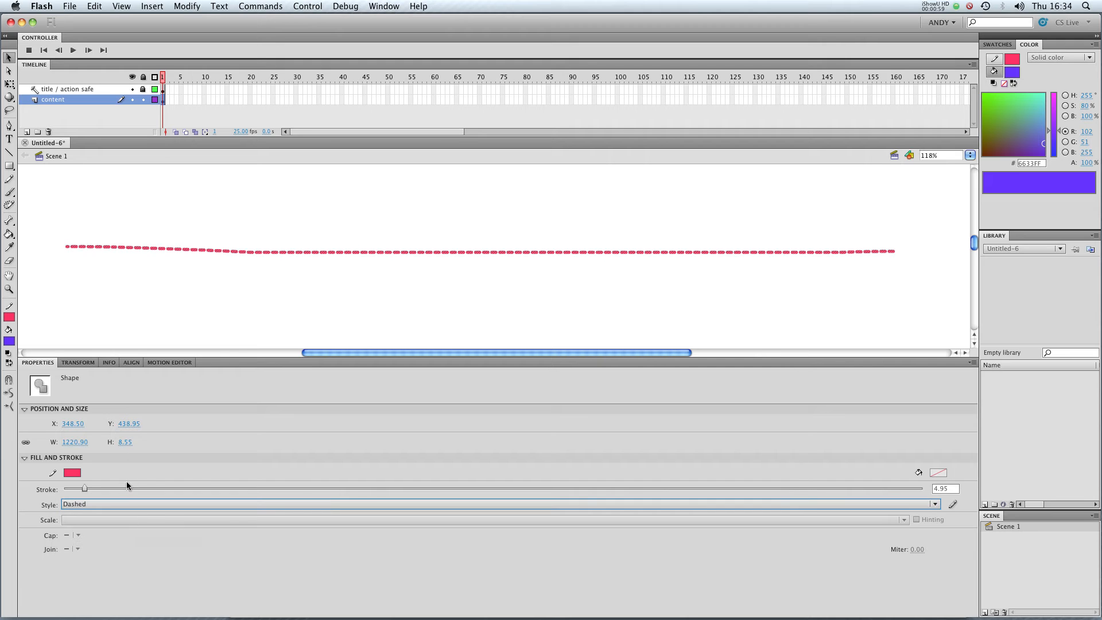
Step: Try Stippled and Ragged stroke styles before returning the line to Dotted
click(935, 504)
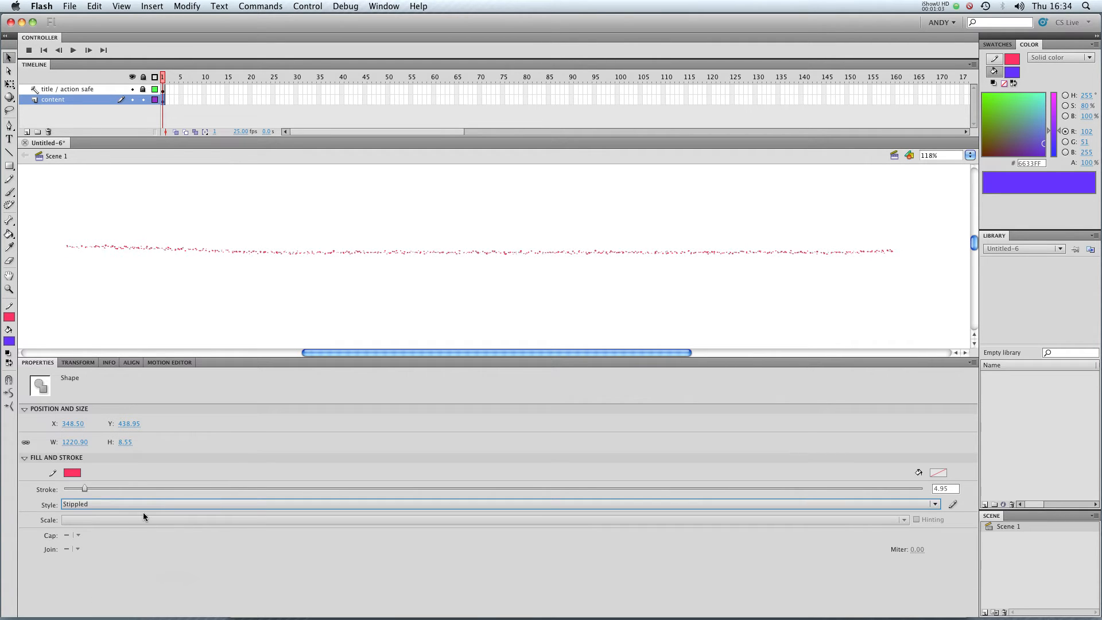
click(934, 505)
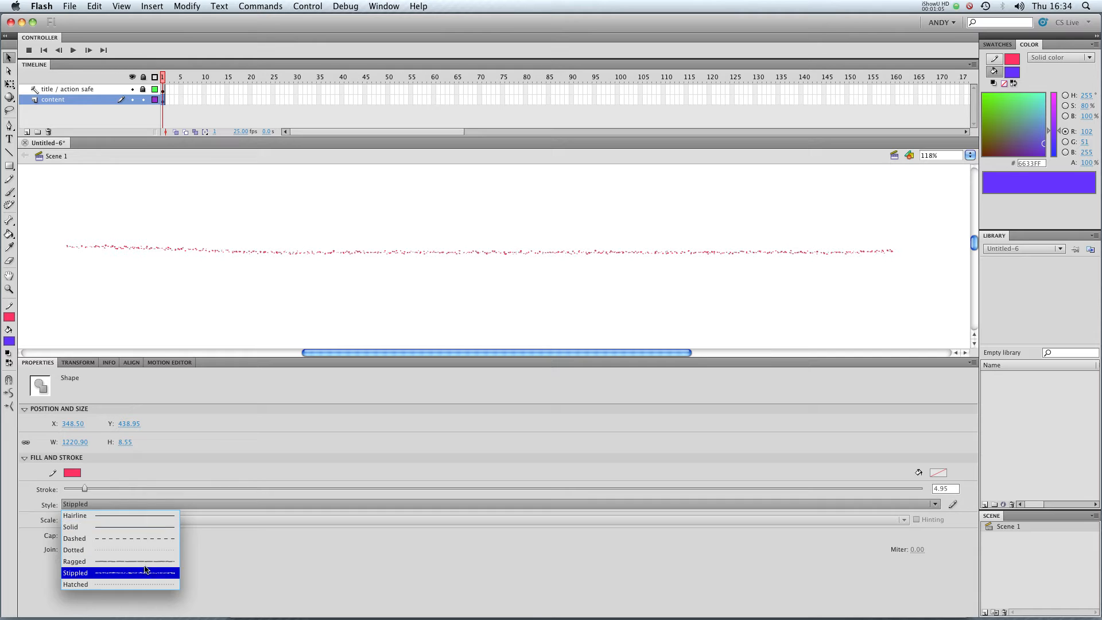
click(74, 561)
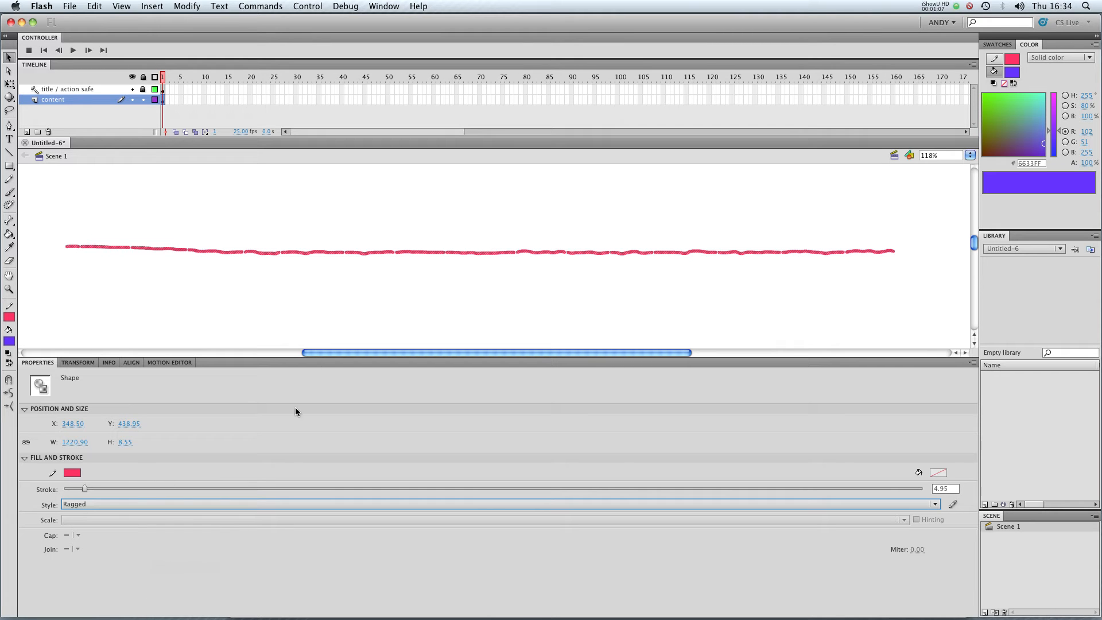
click(934, 521)
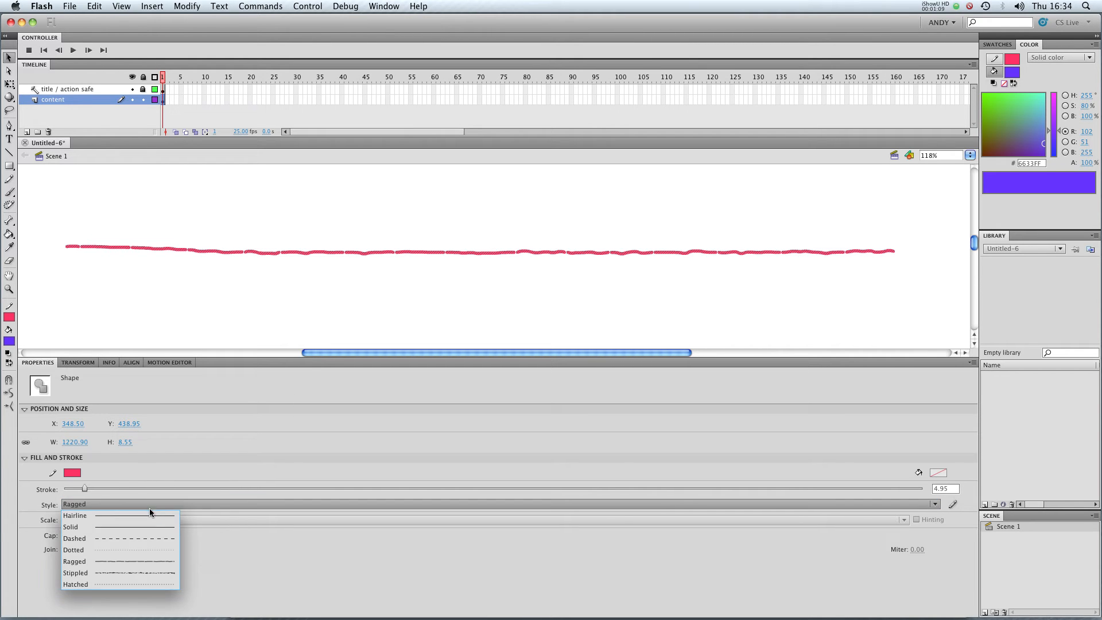
click(75, 550)
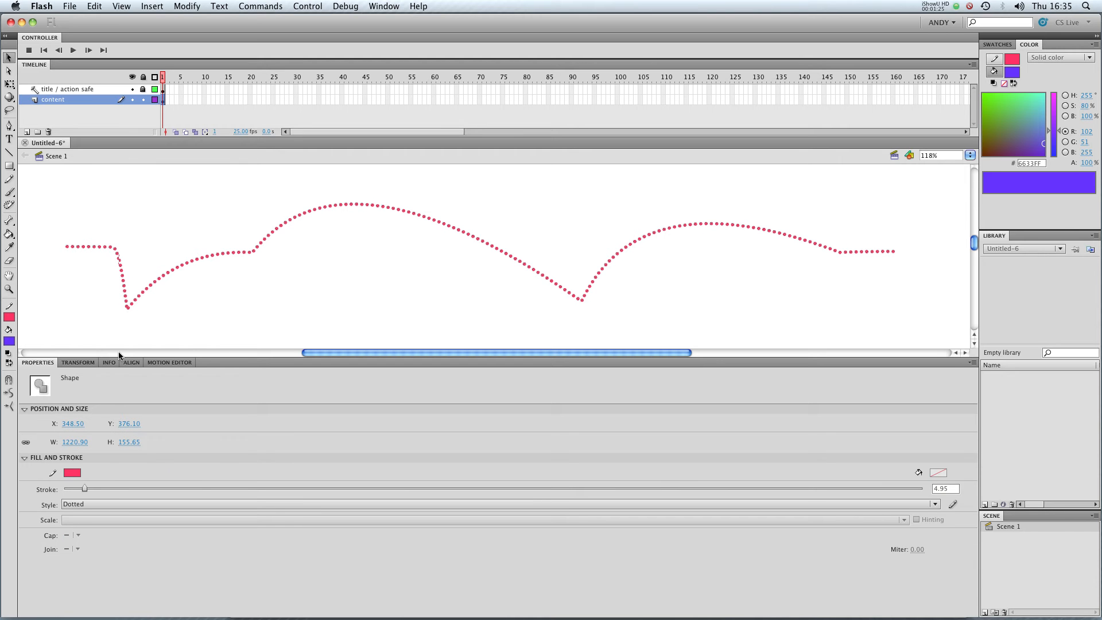
Step: Resize the dots into round beads, swinging stroke thickness between about 14 and 42
drag(85, 489, 243, 489)
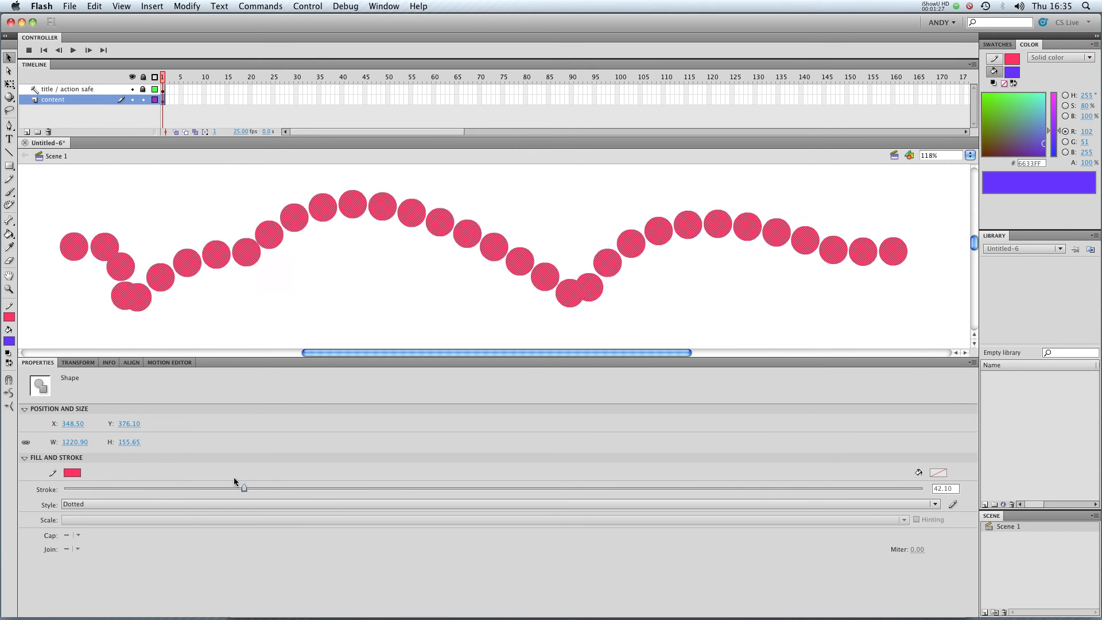
drag(243, 487, 220, 487)
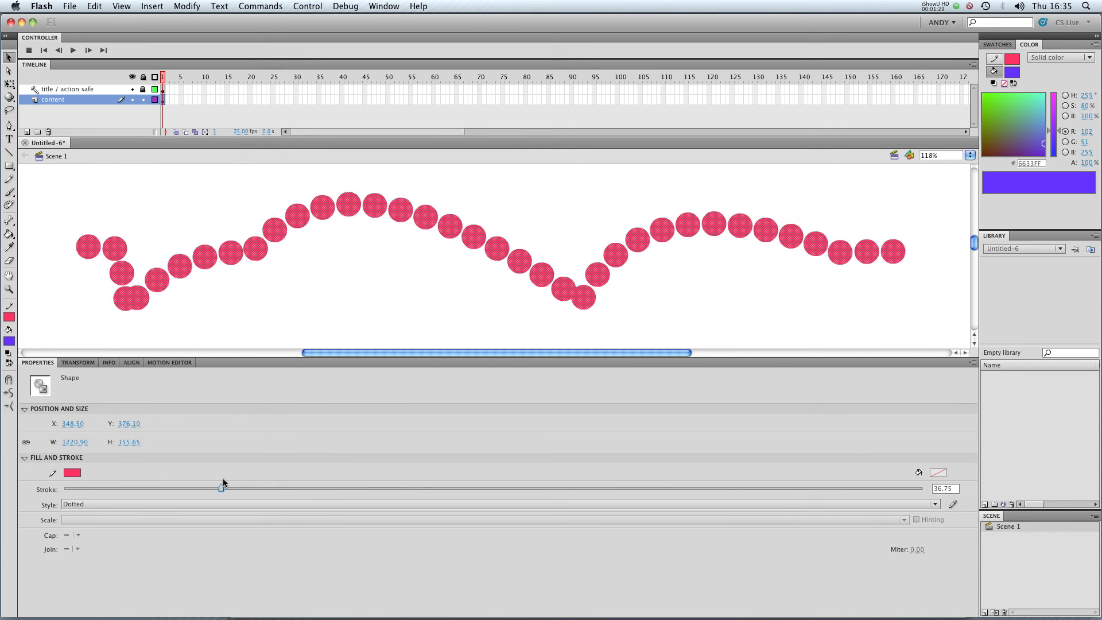
drag(221, 487, 128, 488)
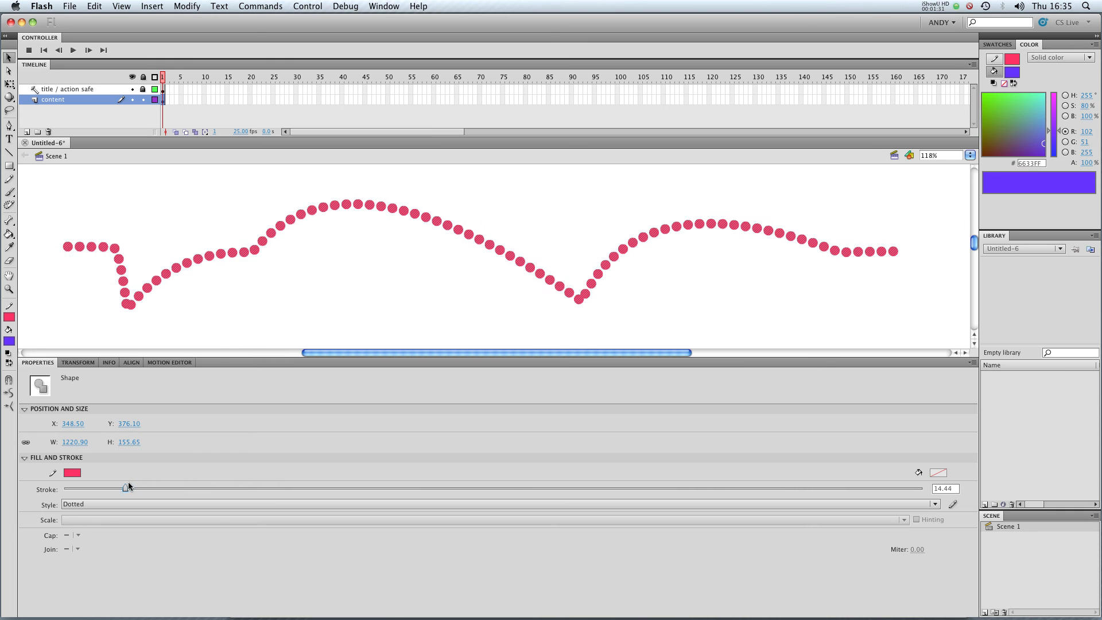
drag(129, 488, 184, 488)
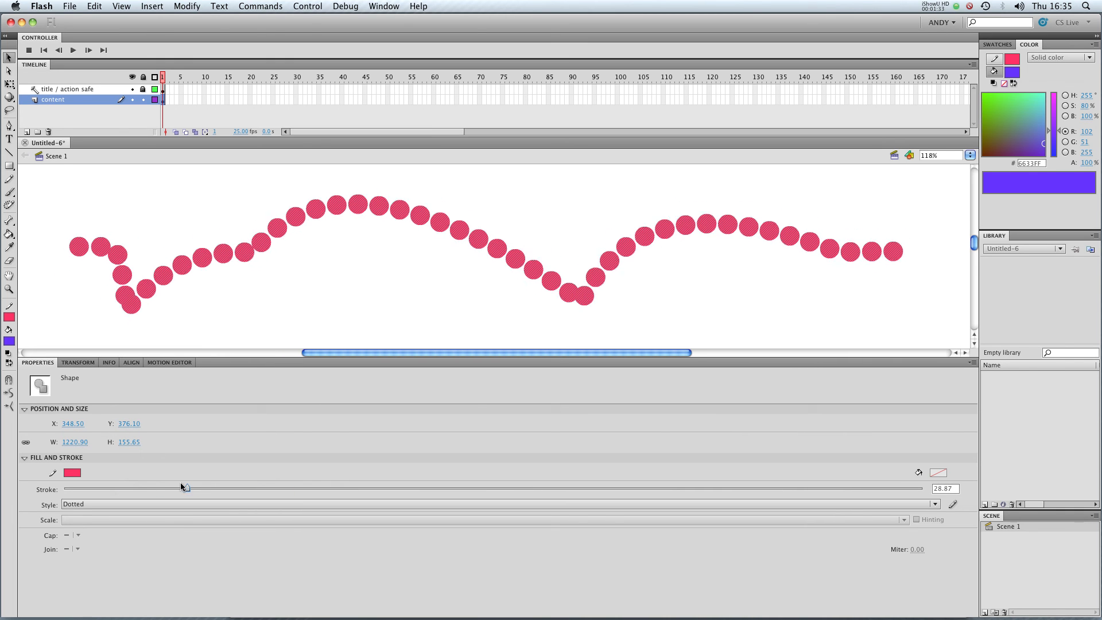
drag(184, 488, 110, 488)
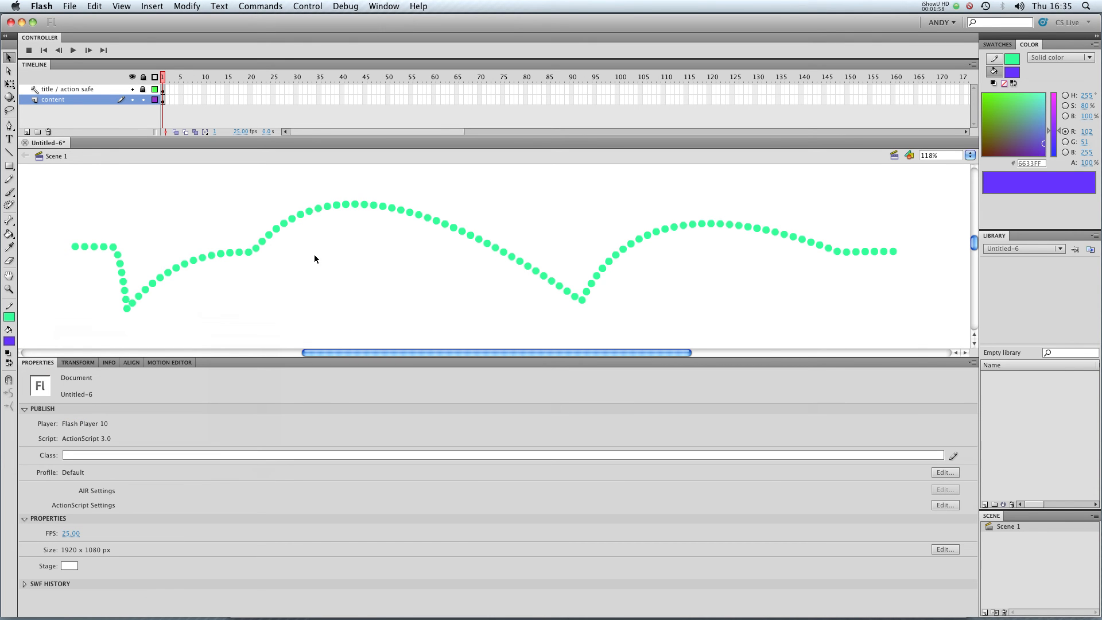
mouse_move(402, 304)
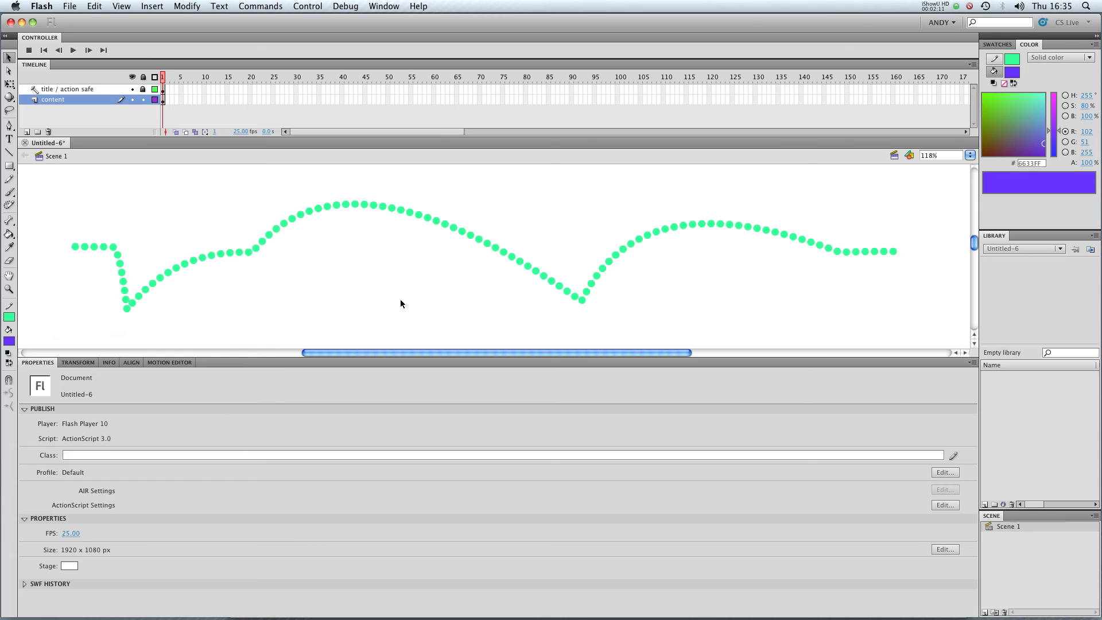